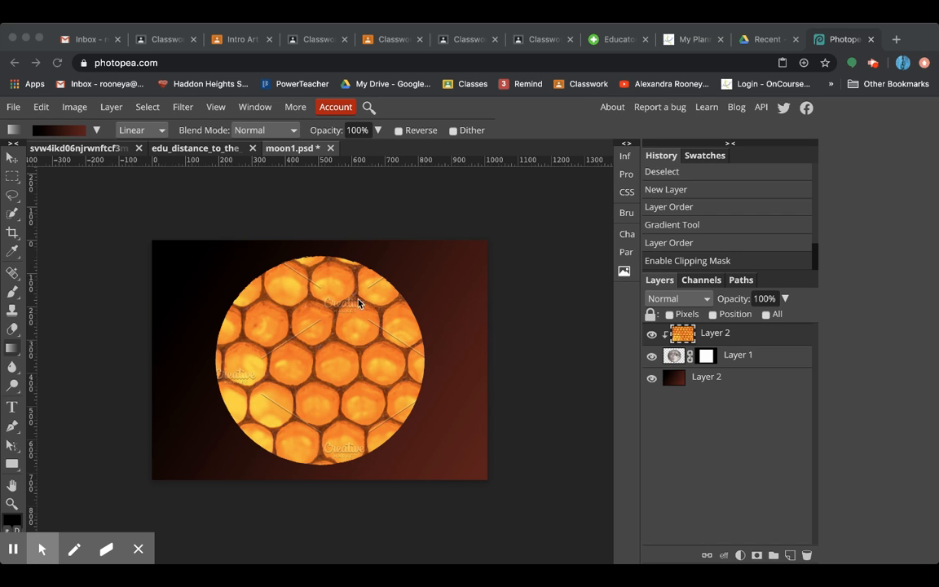
mouse_move(265, 172)
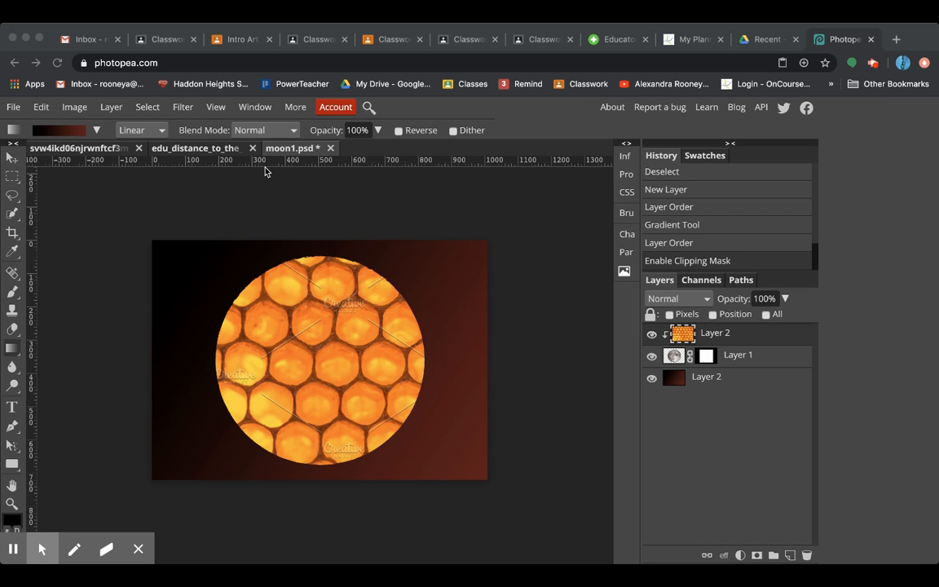
mouse_move(463, 398)
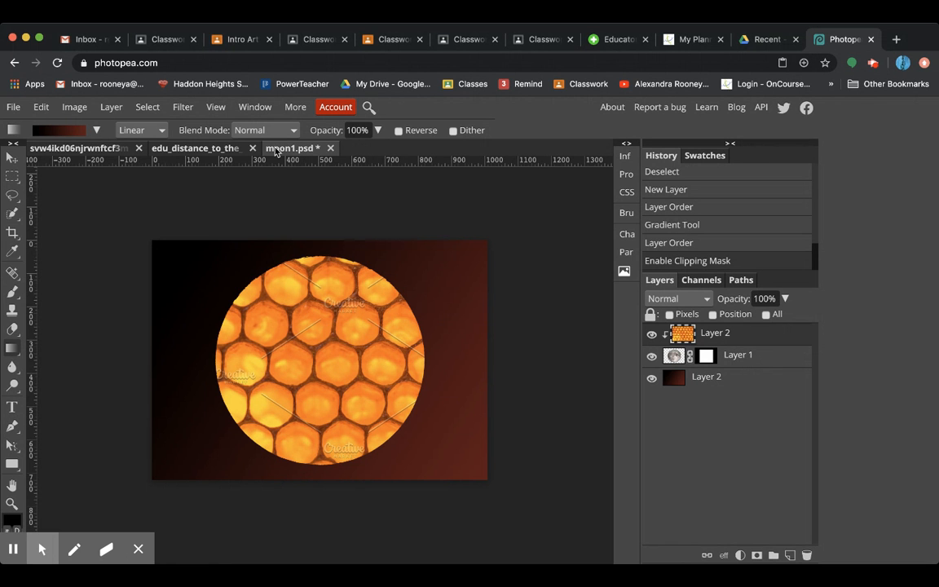
- Create a new project named moon2, 12 inches wide by 16.83 inches tall
click(13, 108)
text(moon2)
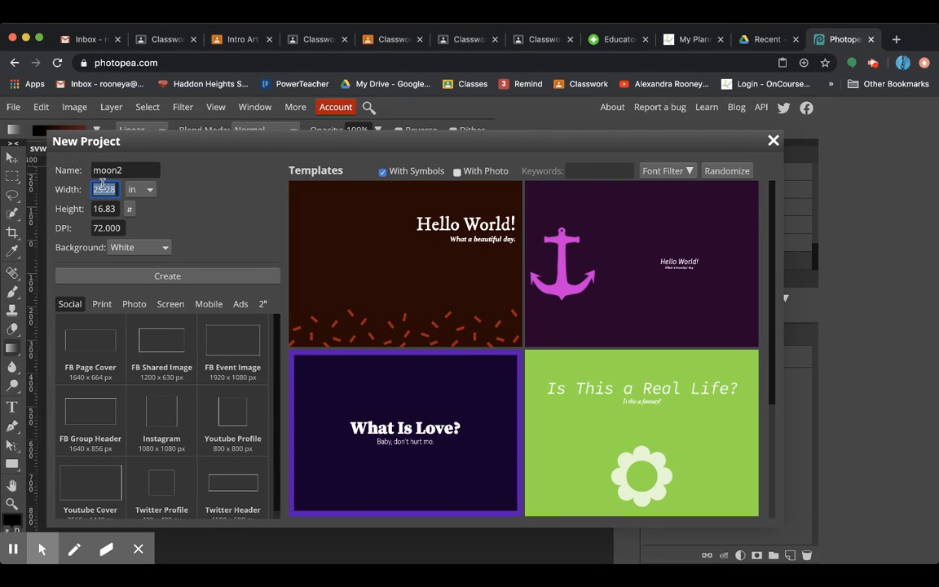
text(12.00)
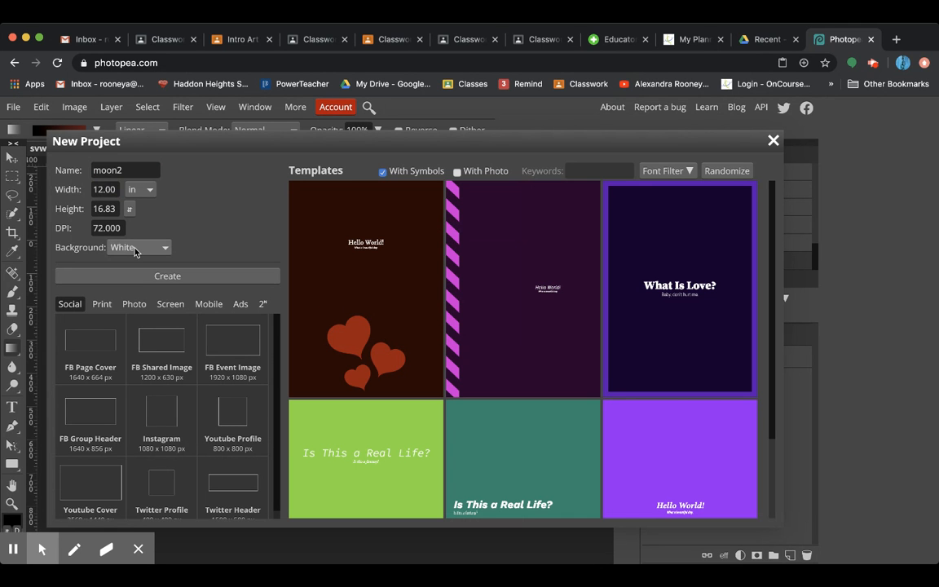
click(166, 275)
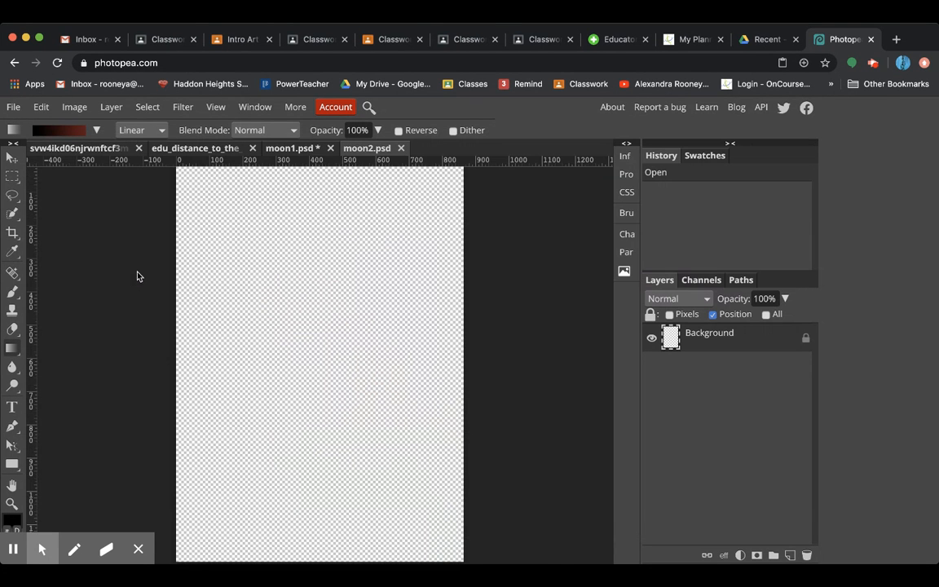
mouse_move(8, 179)
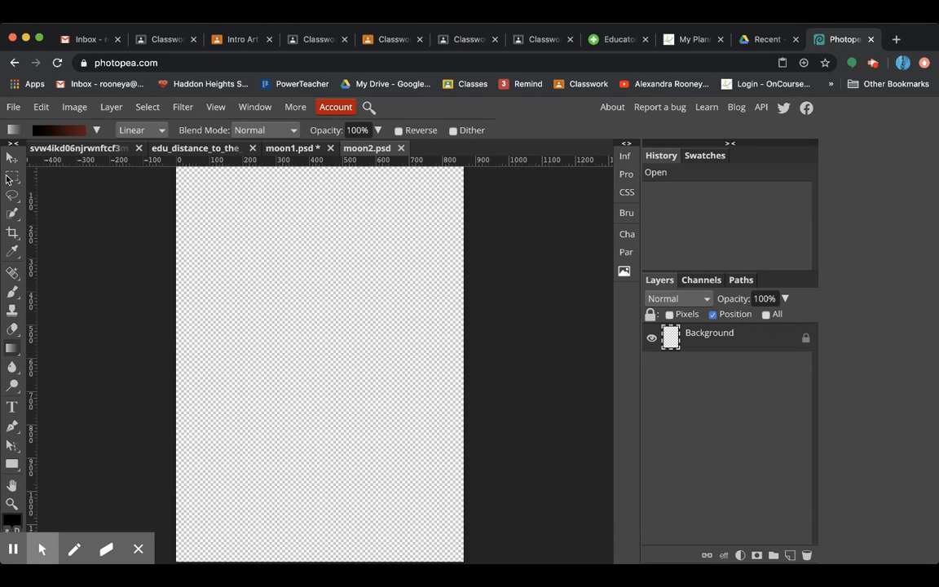
- Add an empty Layer 1, unlock the background, and pick the Gradient tool
click(772, 554)
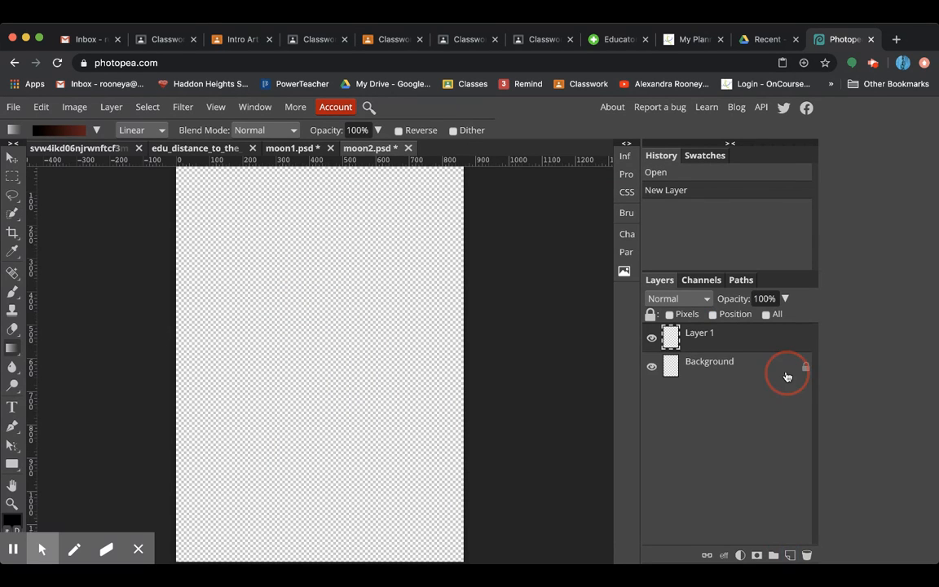
click(802, 365)
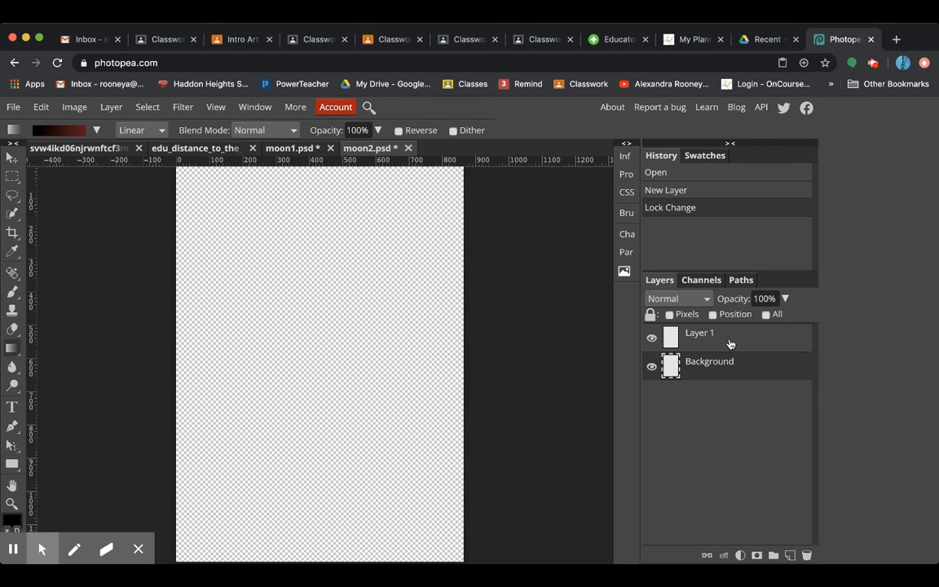
mouse_move(74, 123)
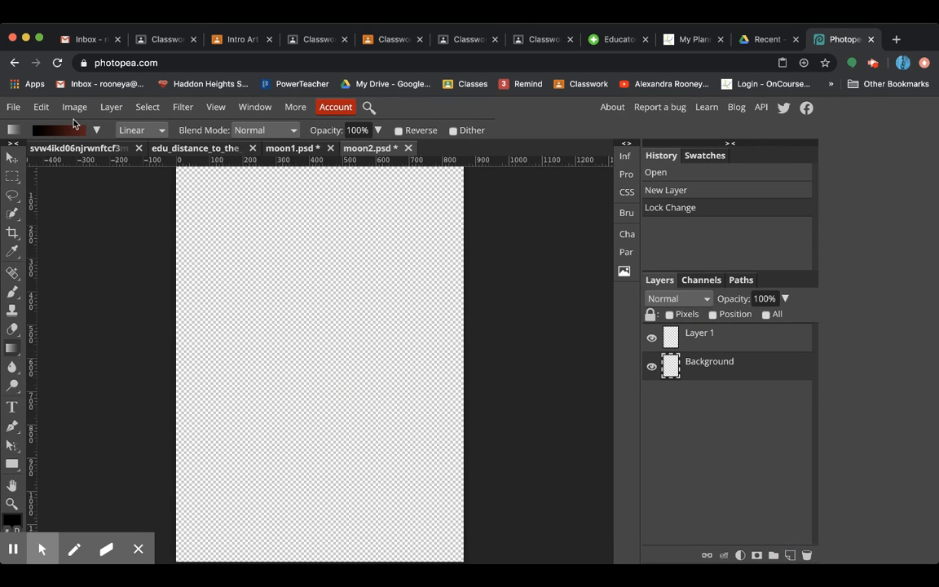
click(13, 349)
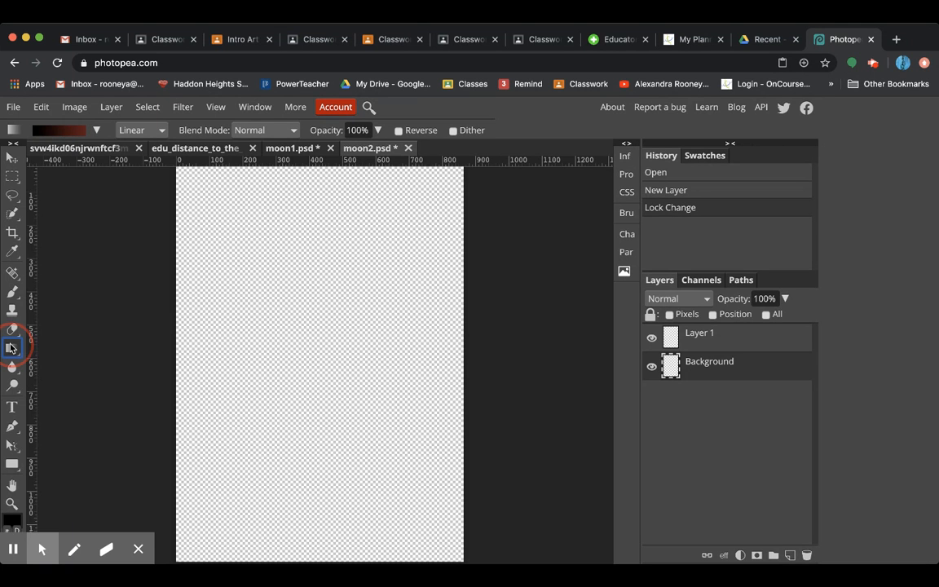
click(13, 349)
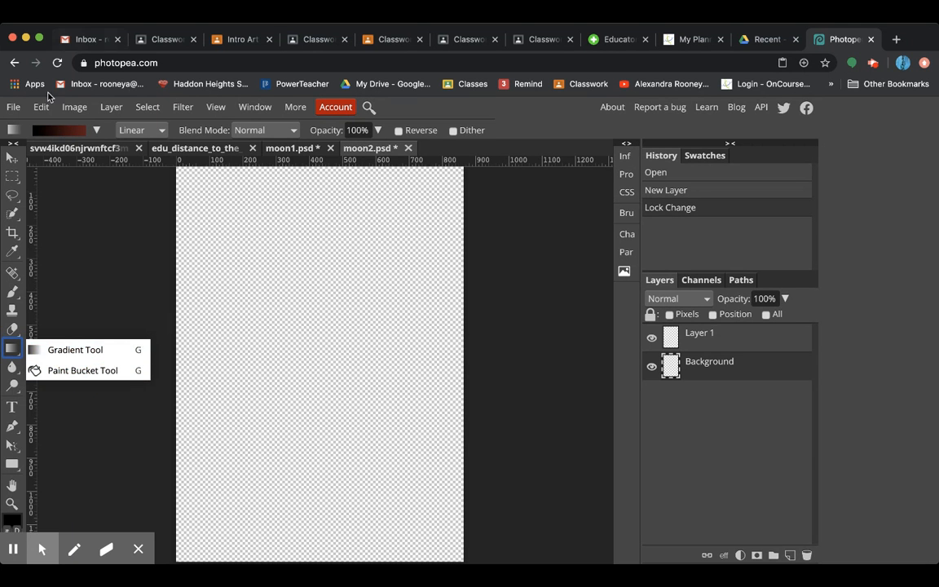
- Set the gradient's starting stop to reddish brown and drag it diagonally across the canvas
click(57, 130)
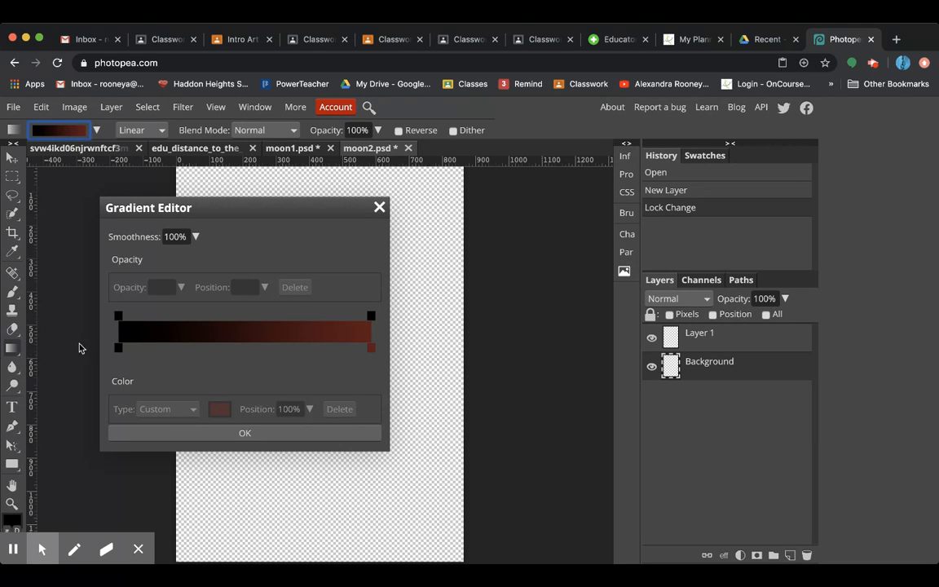
click(118, 348)
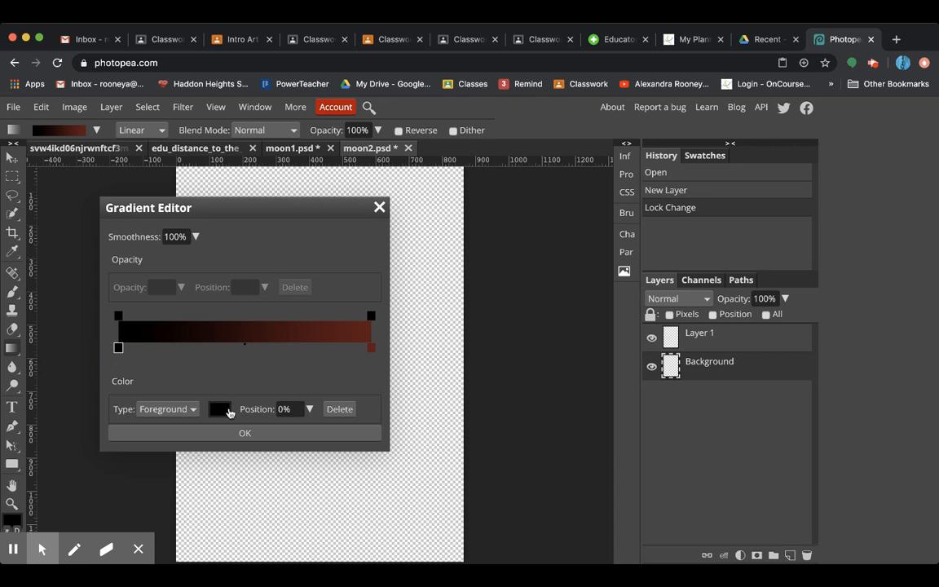
click(218, 407)
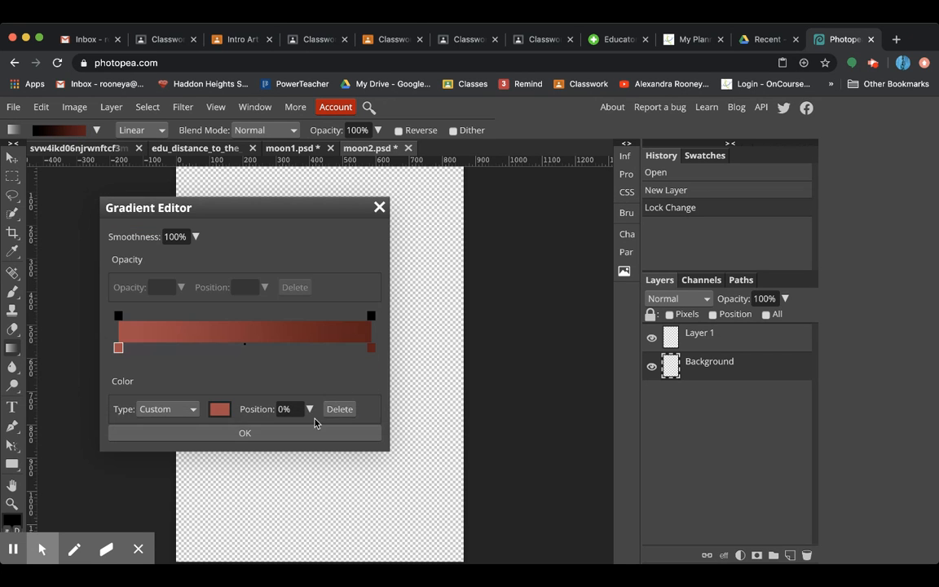
click(245, 433)
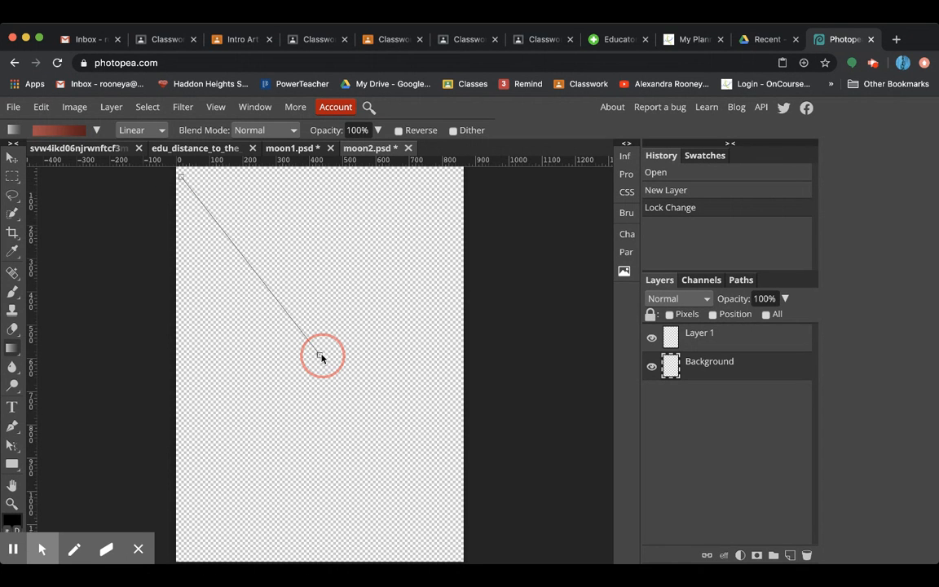
drag(183, 179, 322, 359)
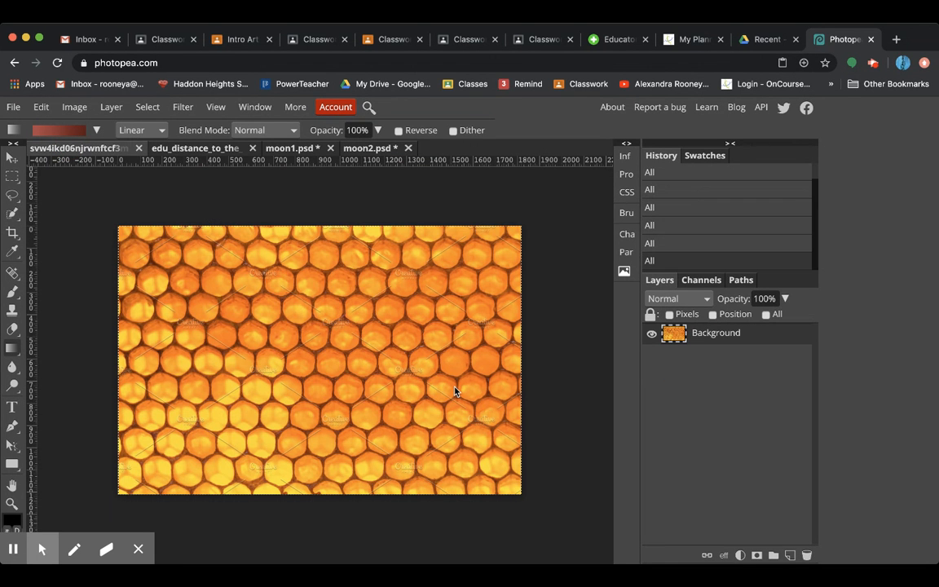
- Paste the honeycomb texture into moon2 as Layer 1 and toggle its visibility to check the gradient
click(367, 146)
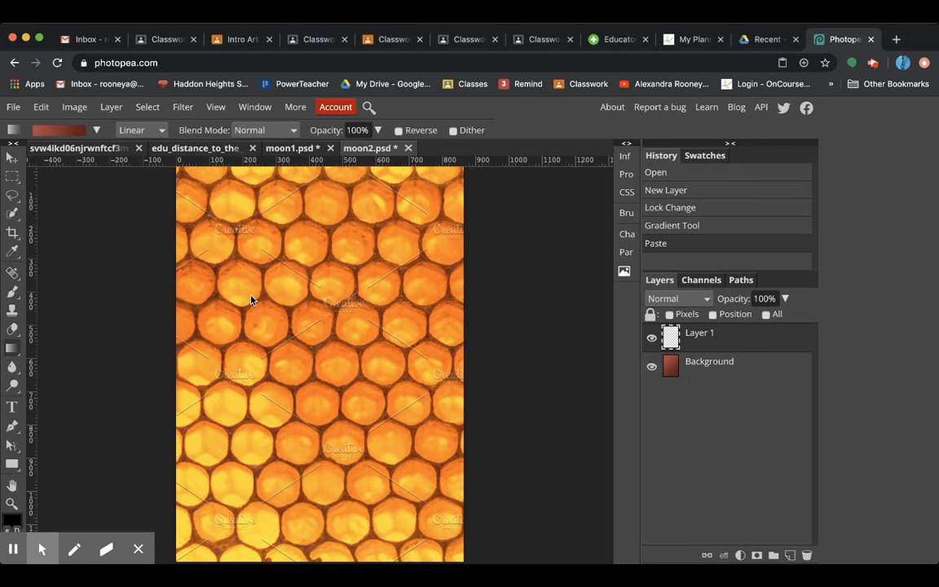
mouse_move(724, 437)
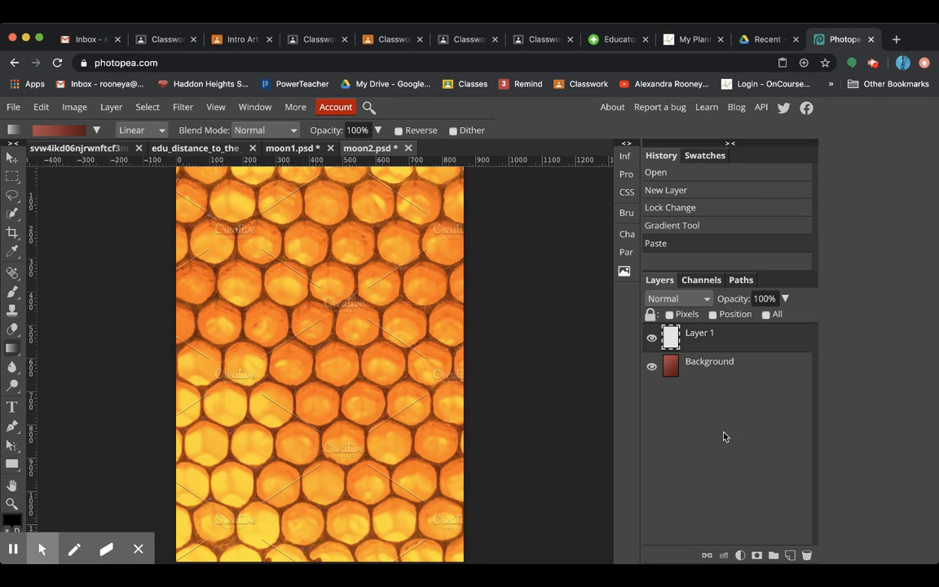
click(652, 336)
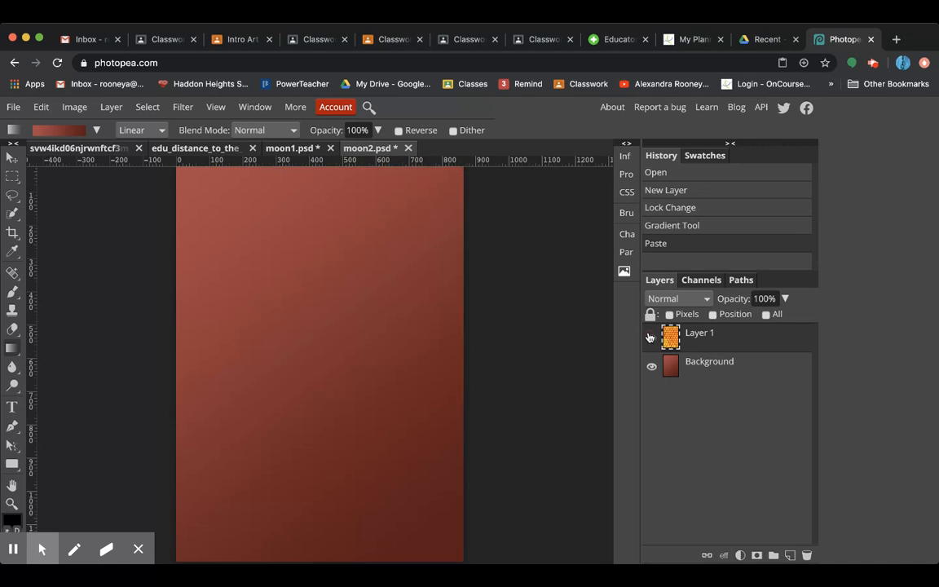
click(650, 335)
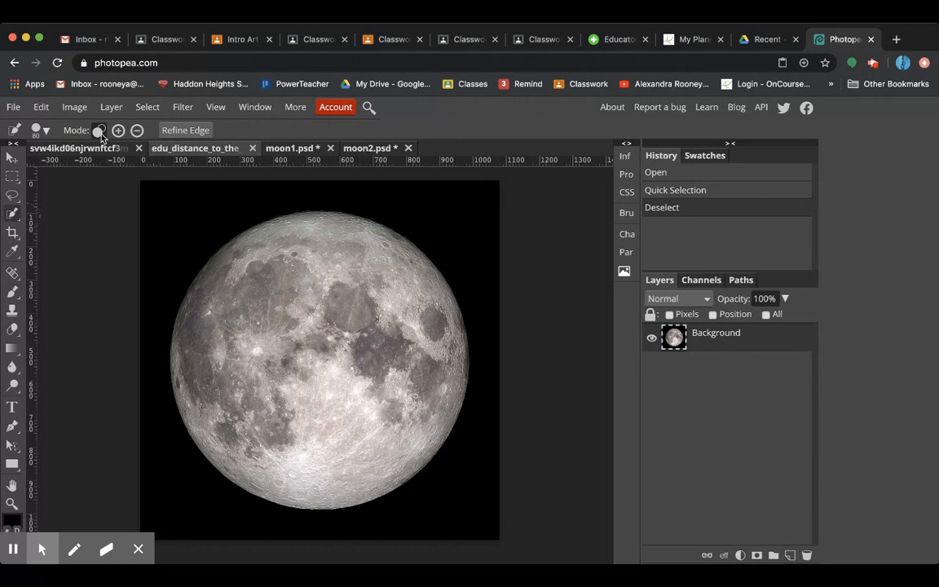
- Choose Quick Selection to select the full moon for copying into moon2
click(13, 215)
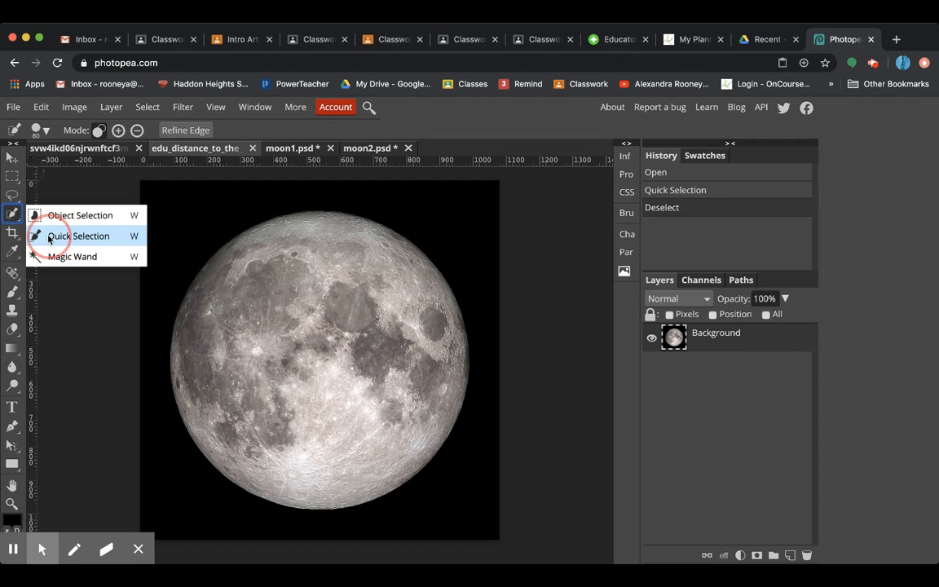
click(78, 234)
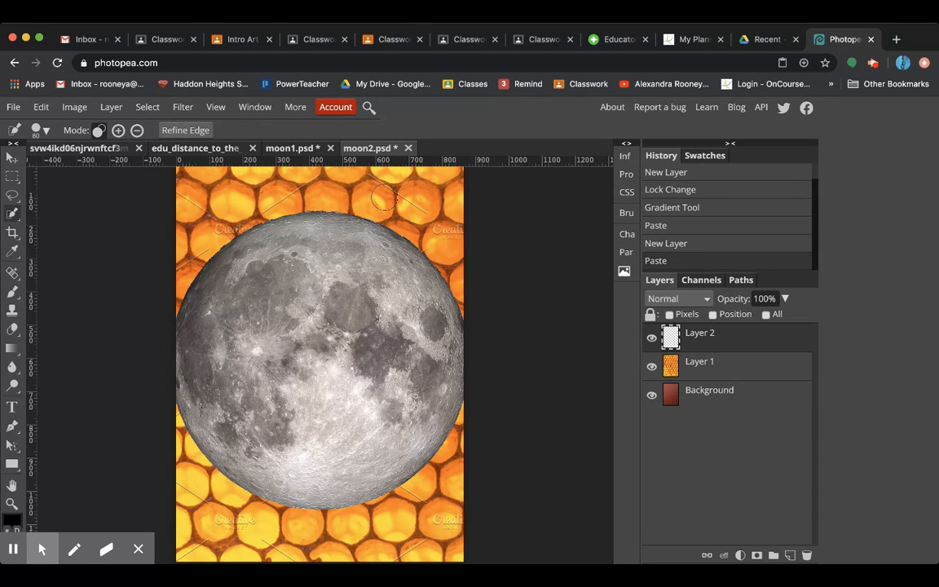
- Undo the previous step via Edit > Step Backward before scaling the moon down
click(41, 107)
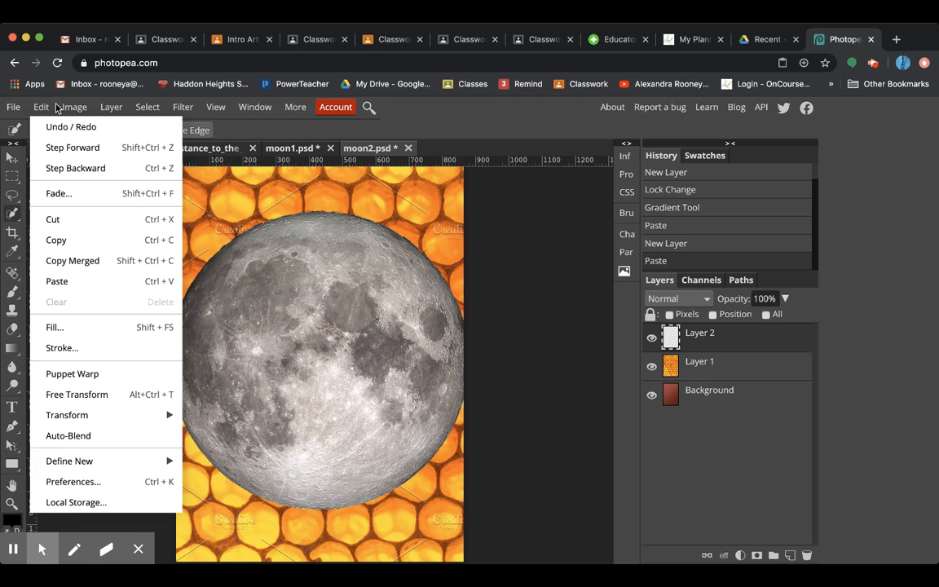
mouse_move(75, 168)
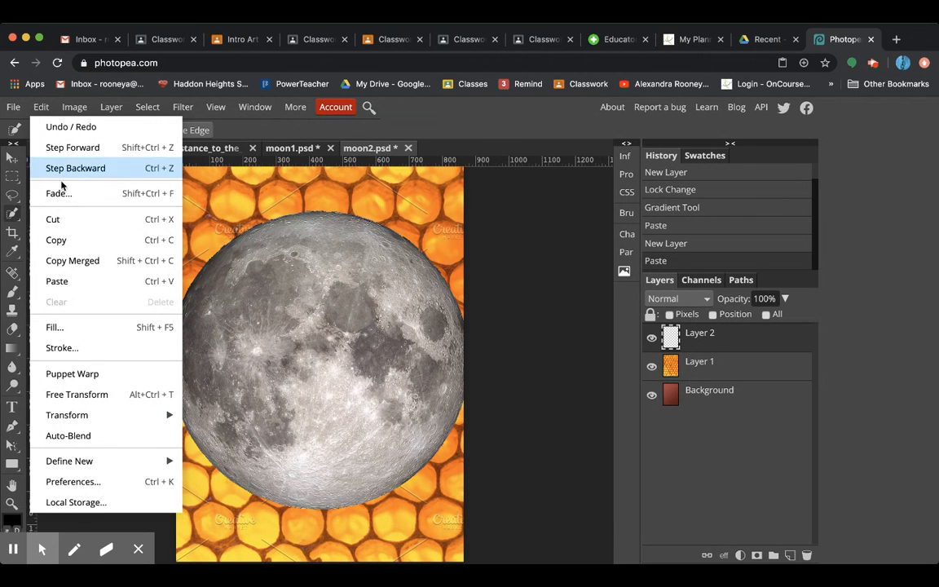
click(77, 393)
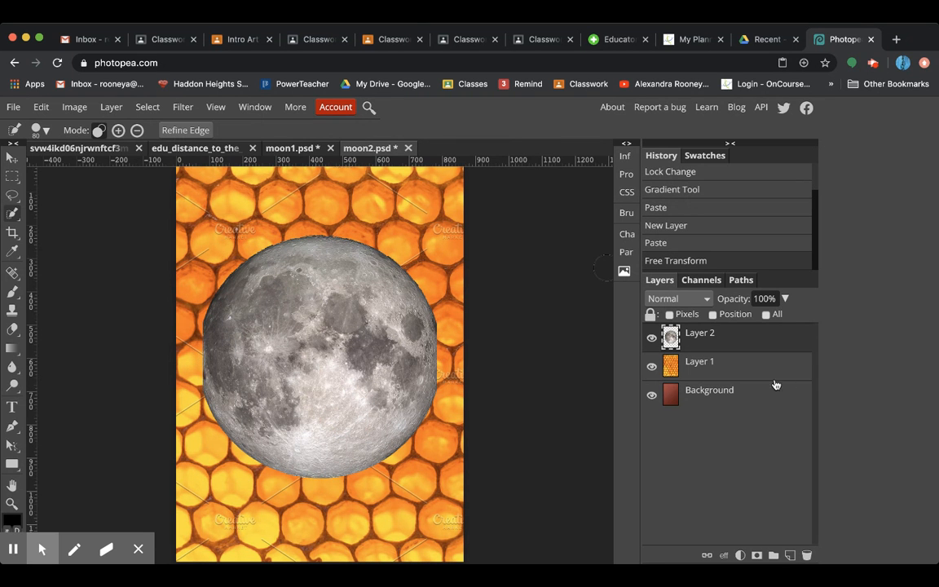
mouse_move(587, 333)
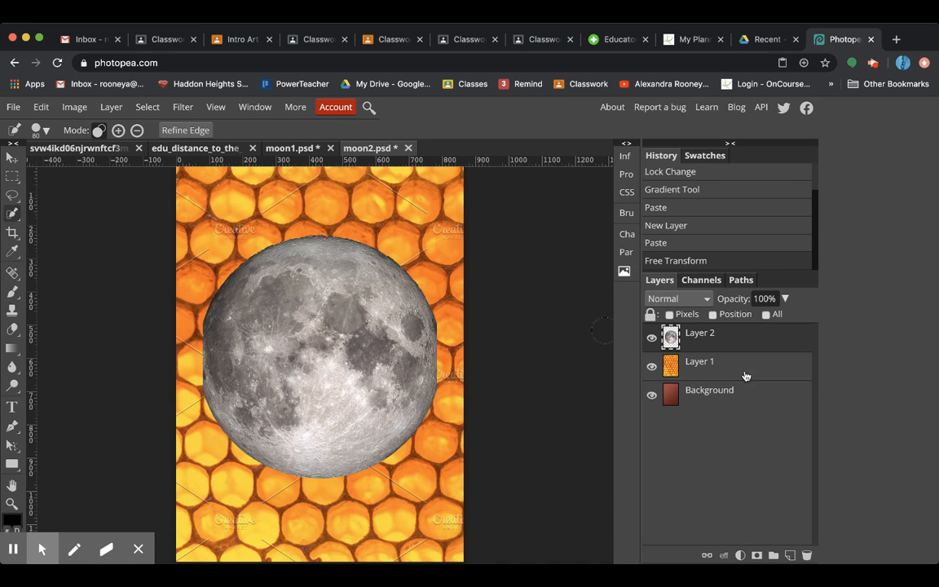
mouse_move(815, 243)
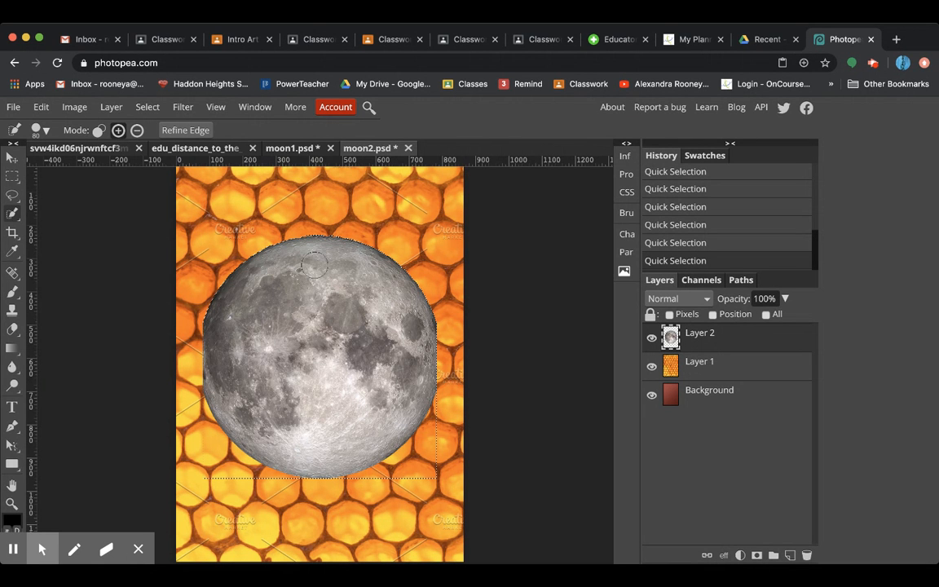
mouse_move(506, 334)
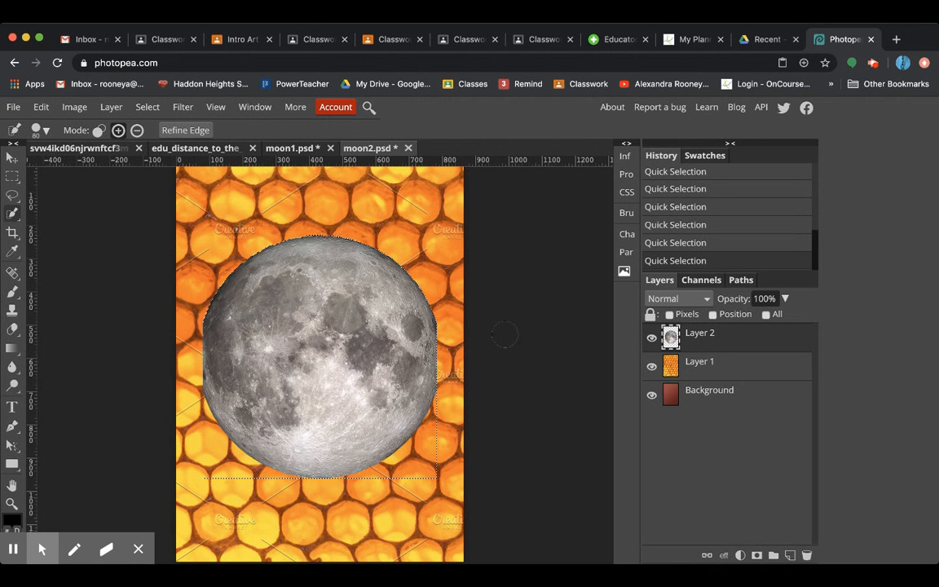
mouse_move(306, 379)
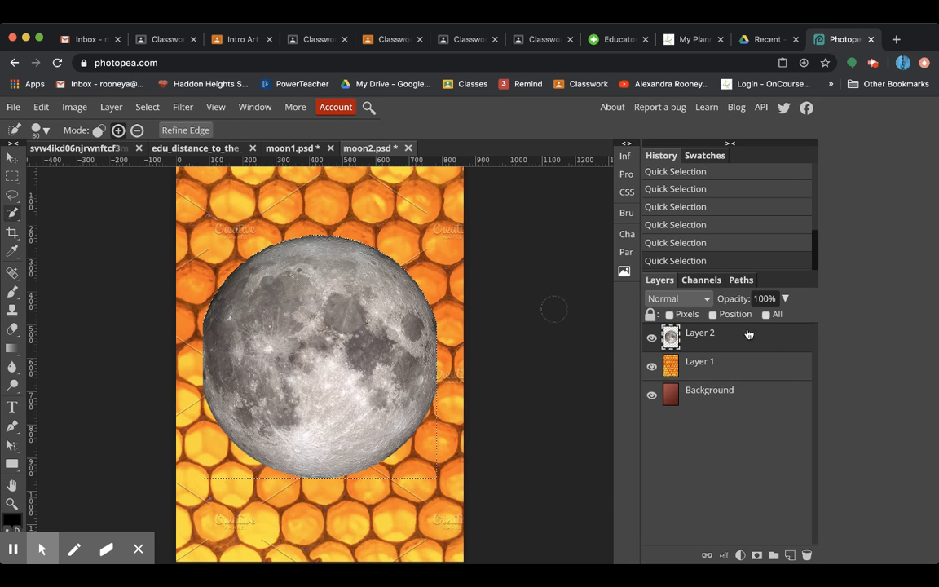
mouse_move(756, 554)
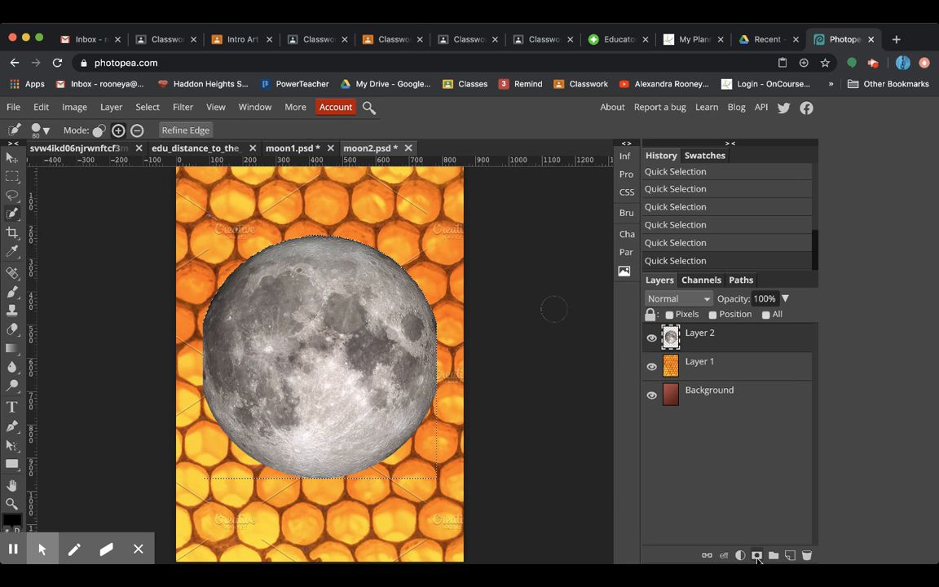
- Add a raster mask from the moon selection and move the honeycomb layer above it
click(756, 554)
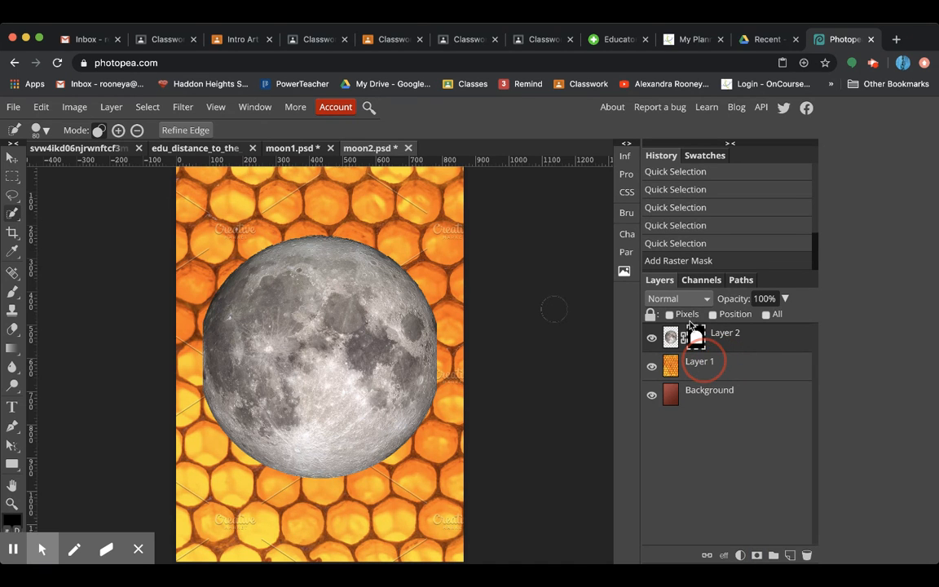
click(709, 391)
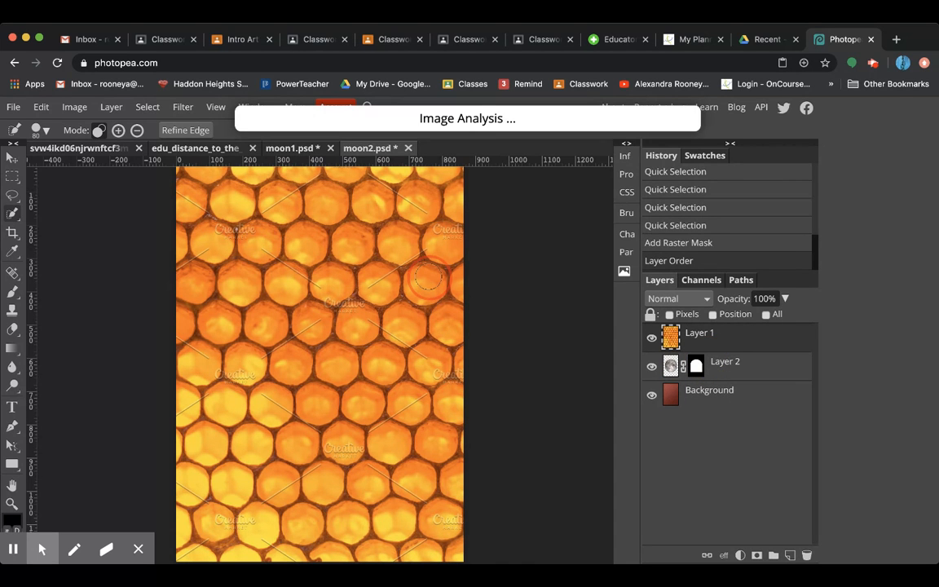
- Make Layer 1 a clipping mask so the honeycomb shows only inside the moon
click(13, 215)
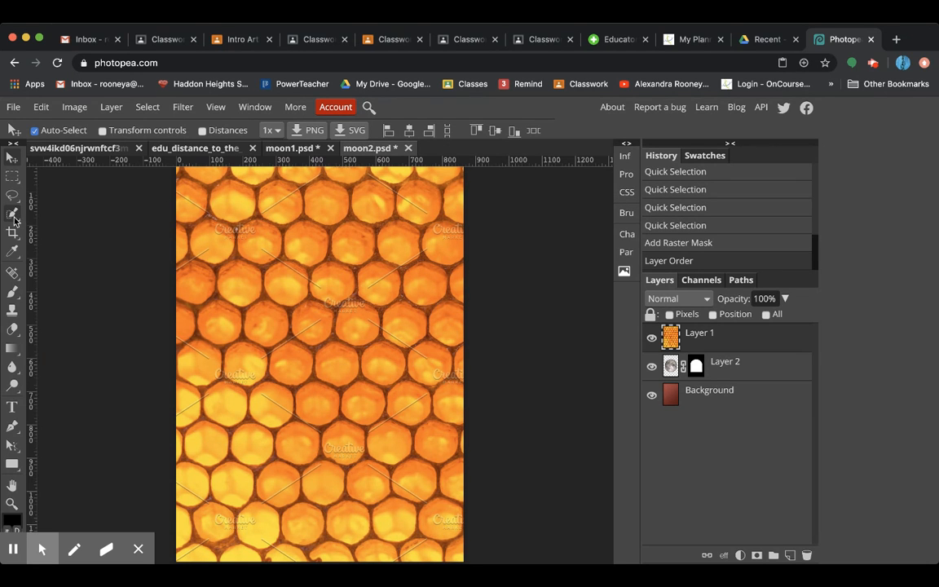
mouse_move(13, 160)
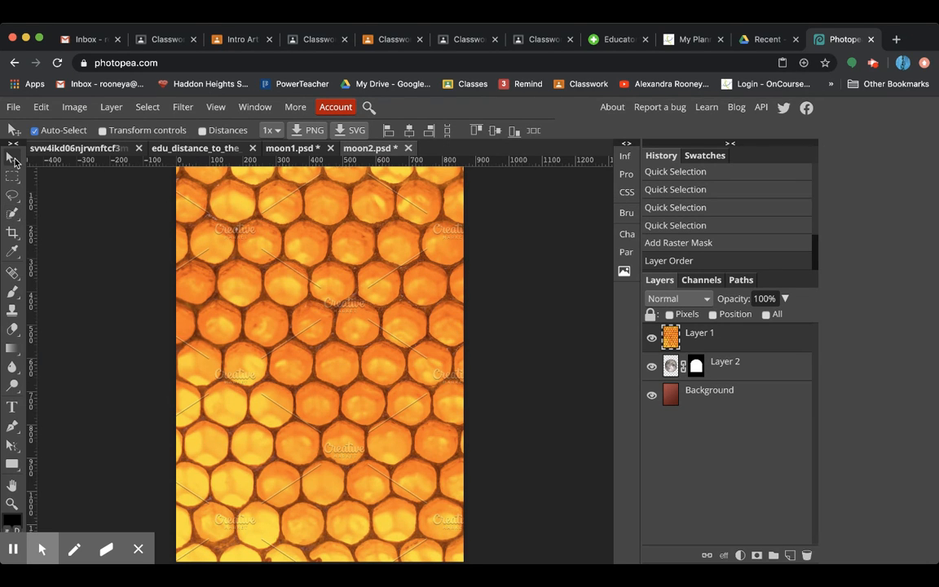
click(111, 107)
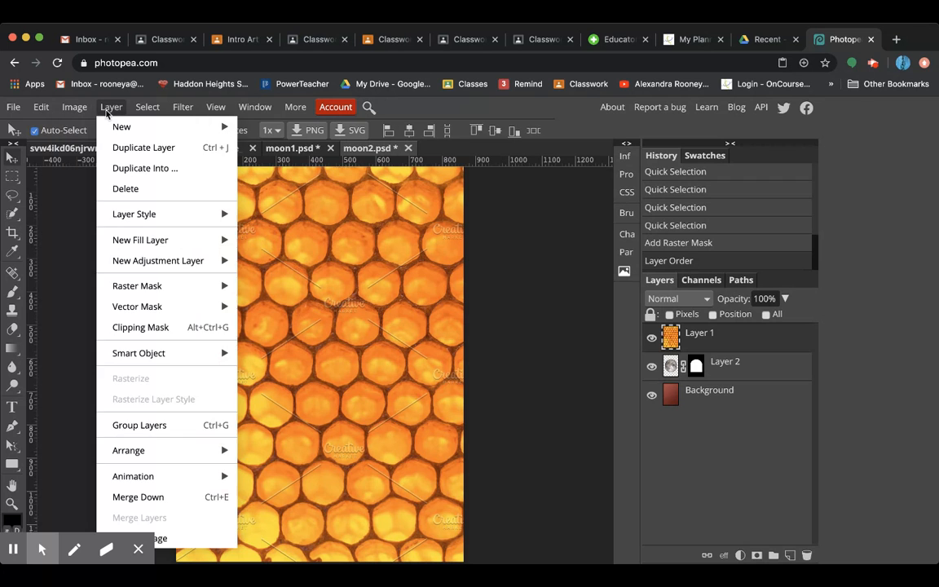
click(140, 326)
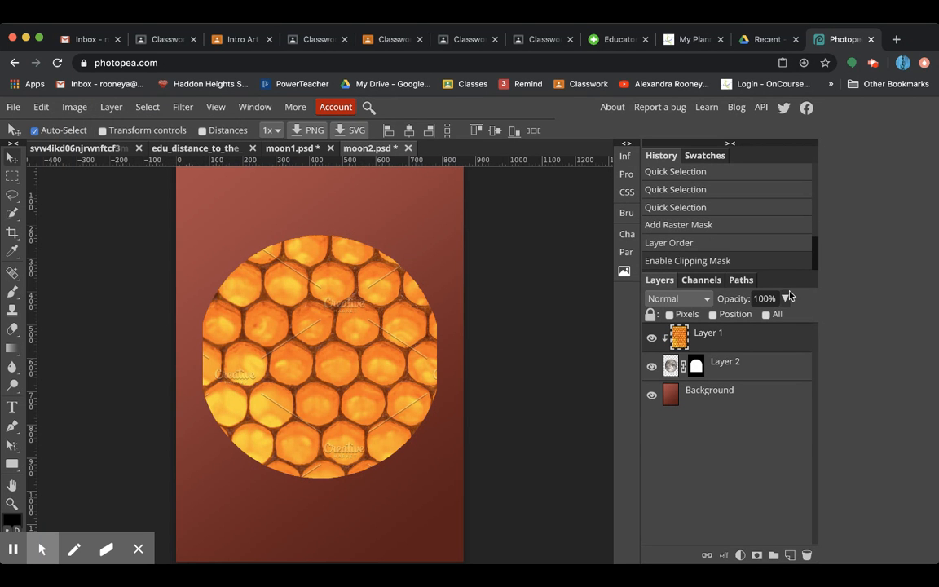
- Cycle the honeycomb through Darken, Color Burn, Lighten, Screen and Linear Dodge at 70% opacity
click(677, 298)
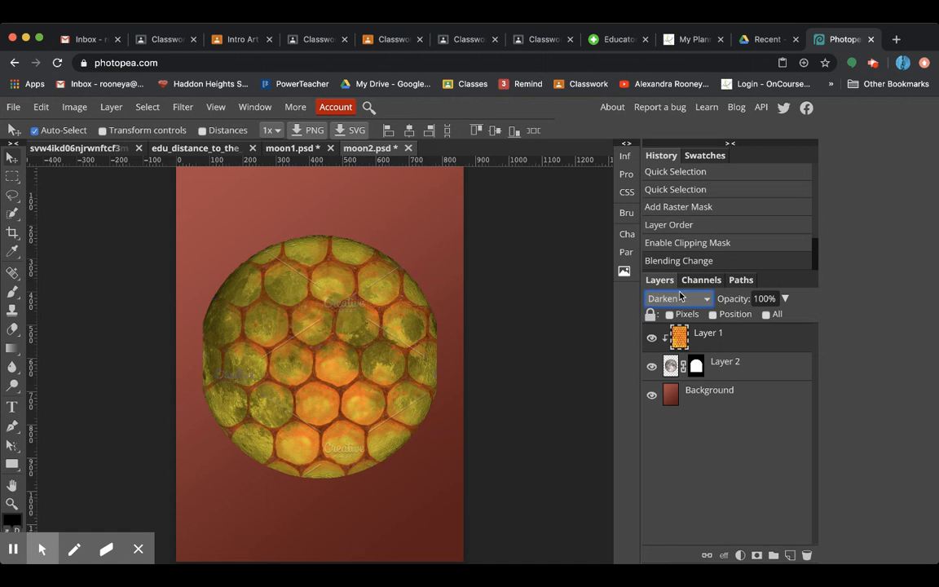
click(672, 299)
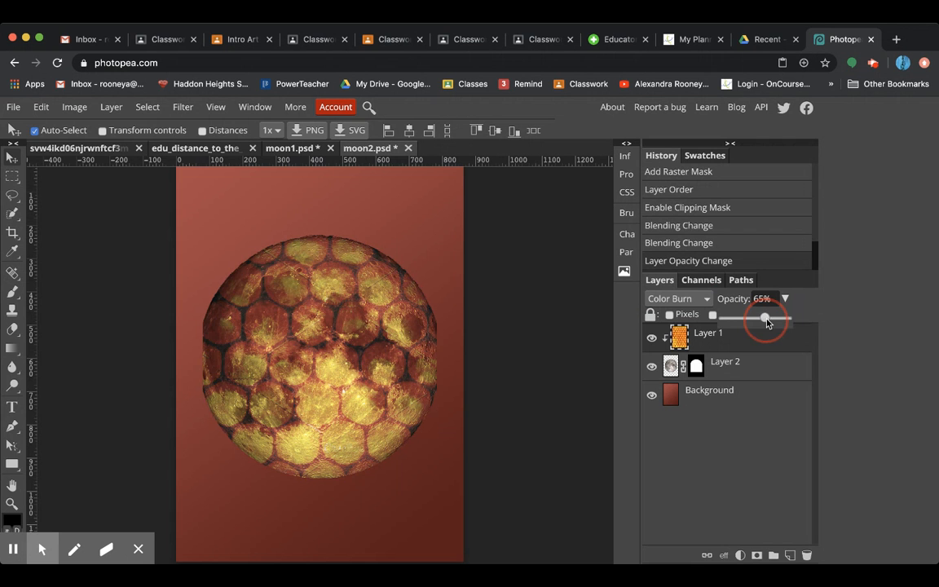
drag(764, 316, 770, 316)
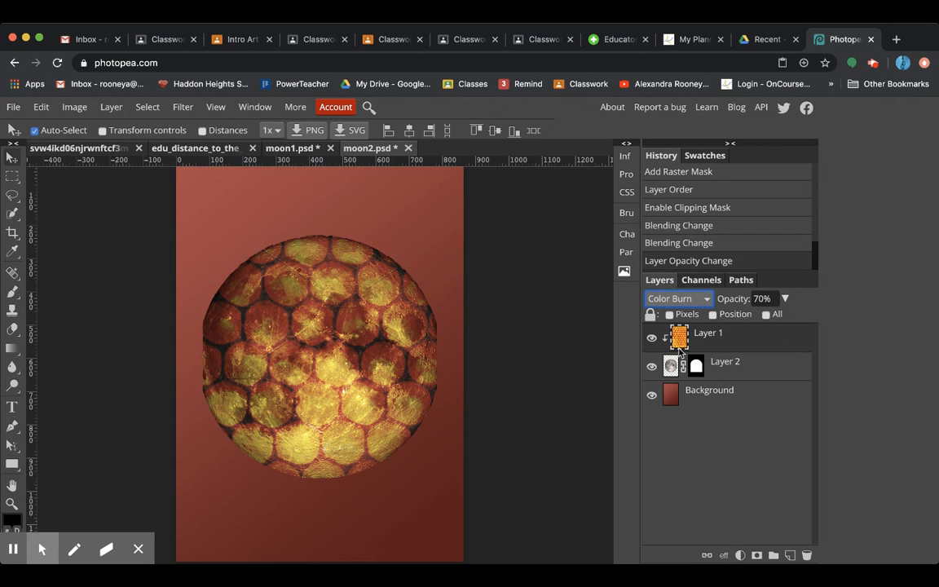
click(676, 298)
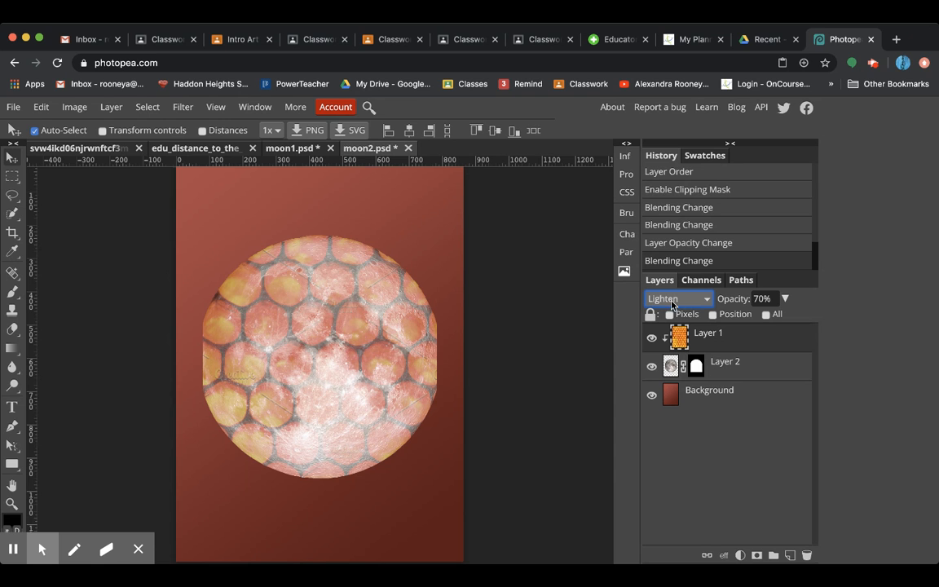
click(677, 299)
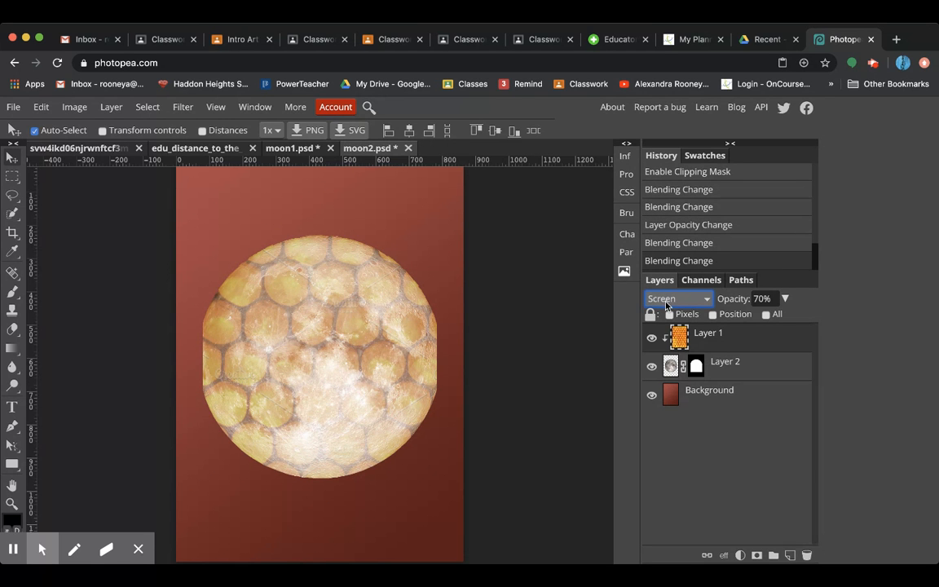
click(677, 298)
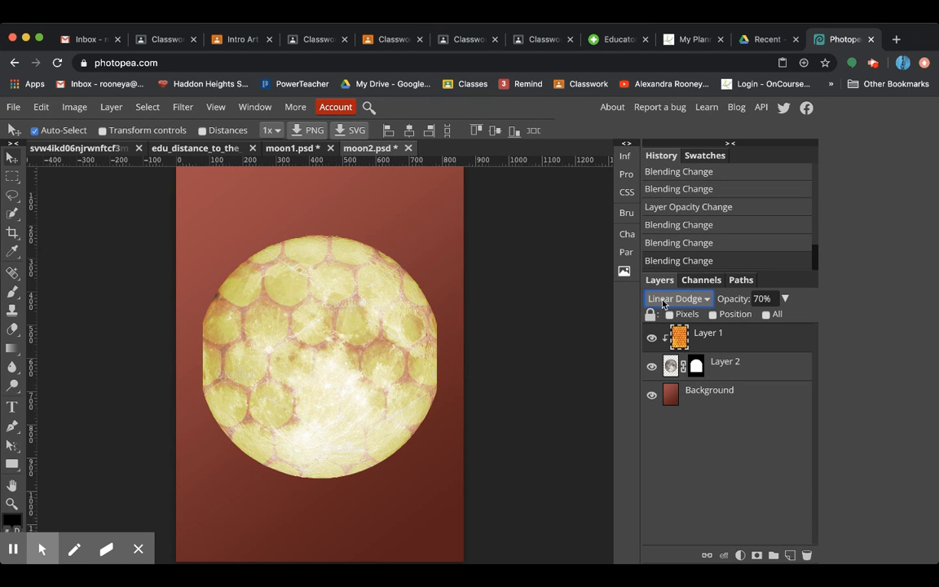
click(677, 298)
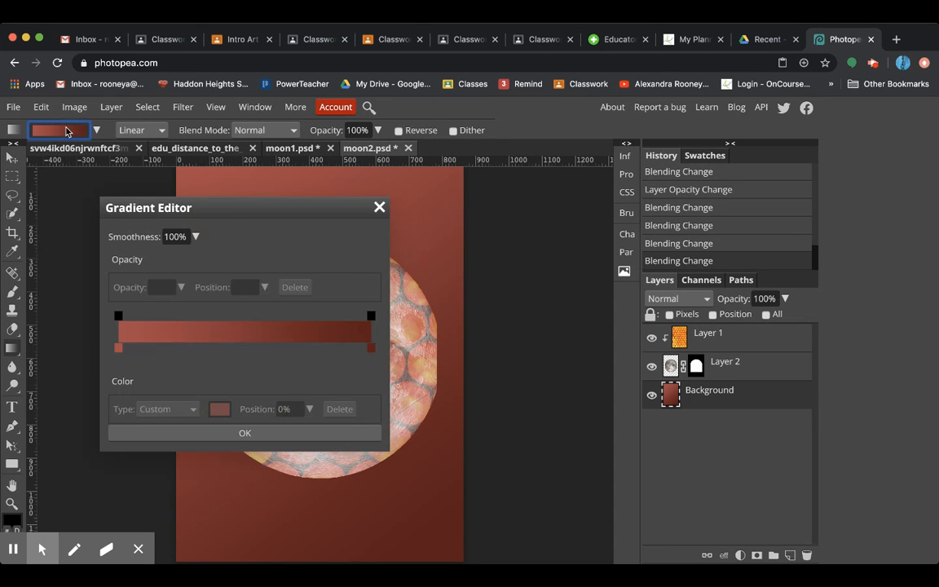
- Set the gradient stops to blue, lighter blue-purple and dark purple, removing the leftover reddish stop
click(219, 408)
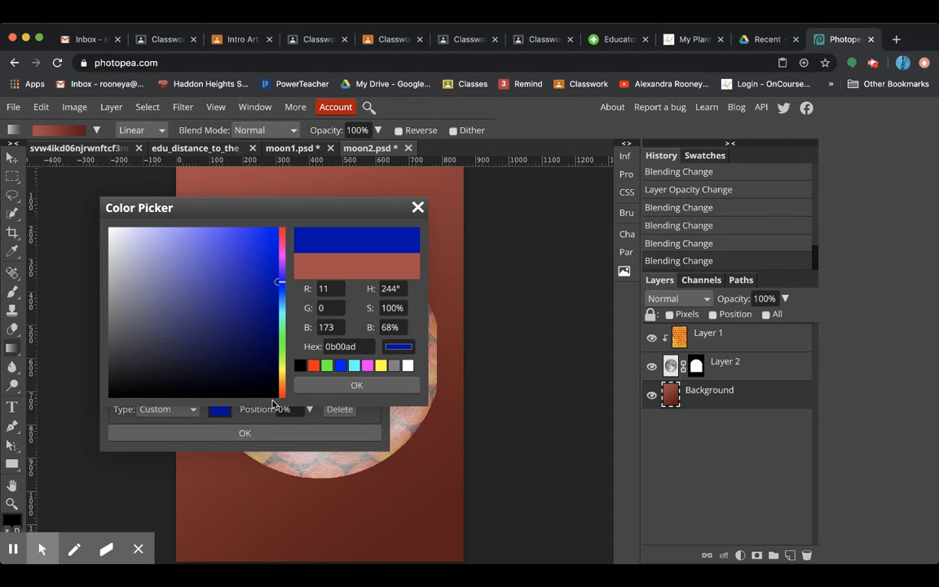
click(357, 385)
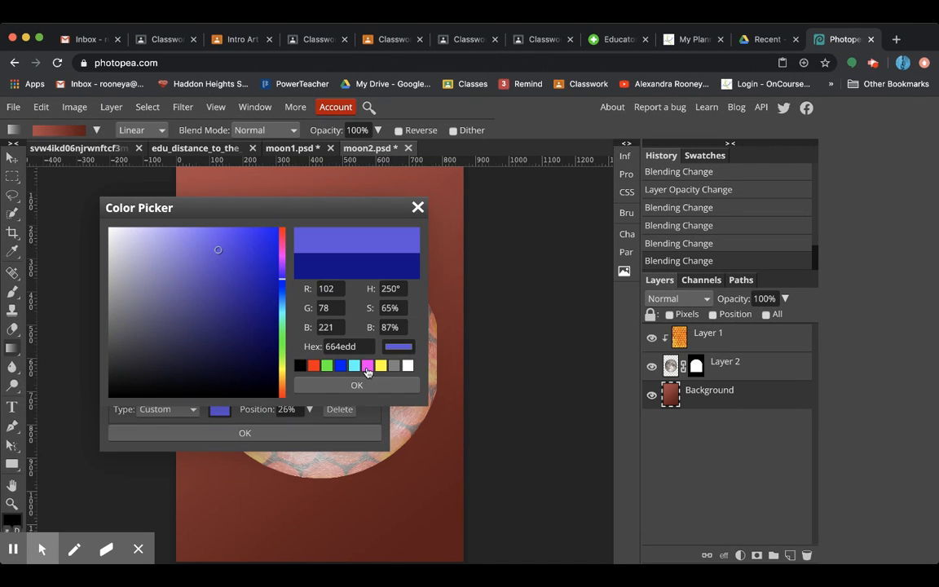
click(355, 384)
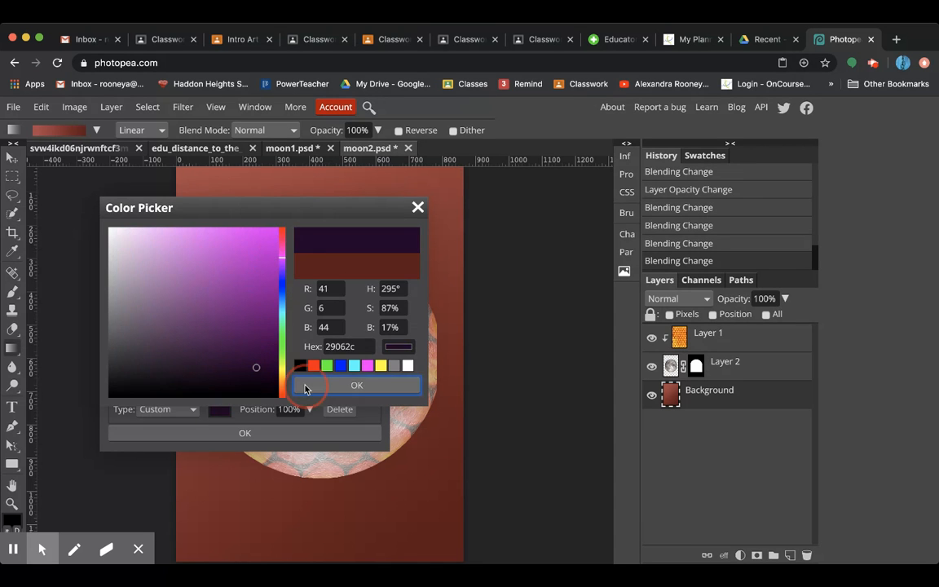
click(355, 385)
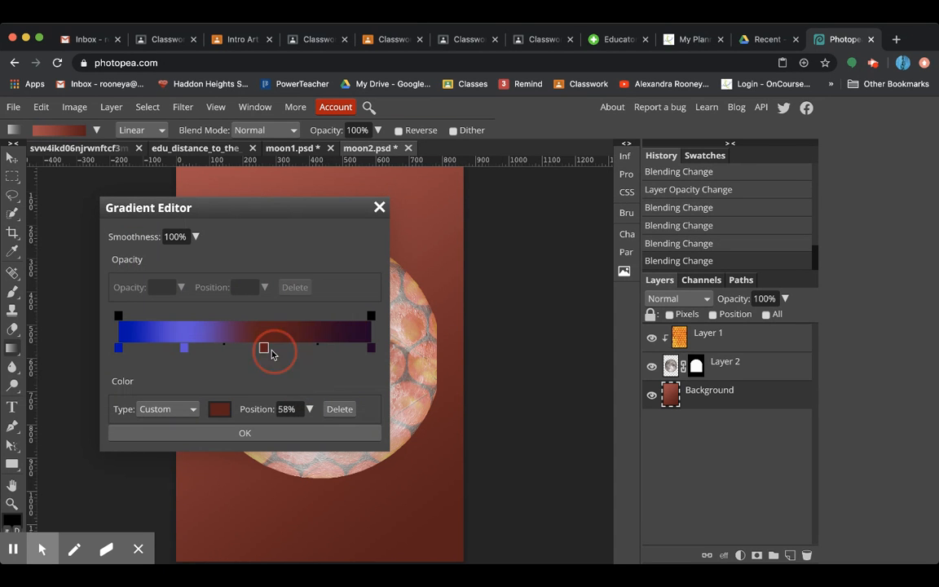
drag(264, 349, 297, 349)
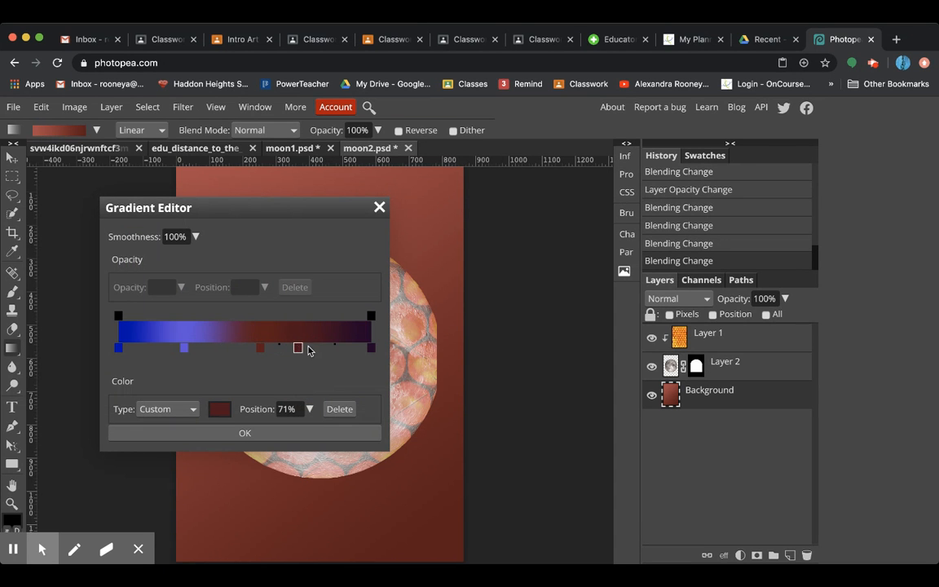
drag(297, 349, 261, 349)
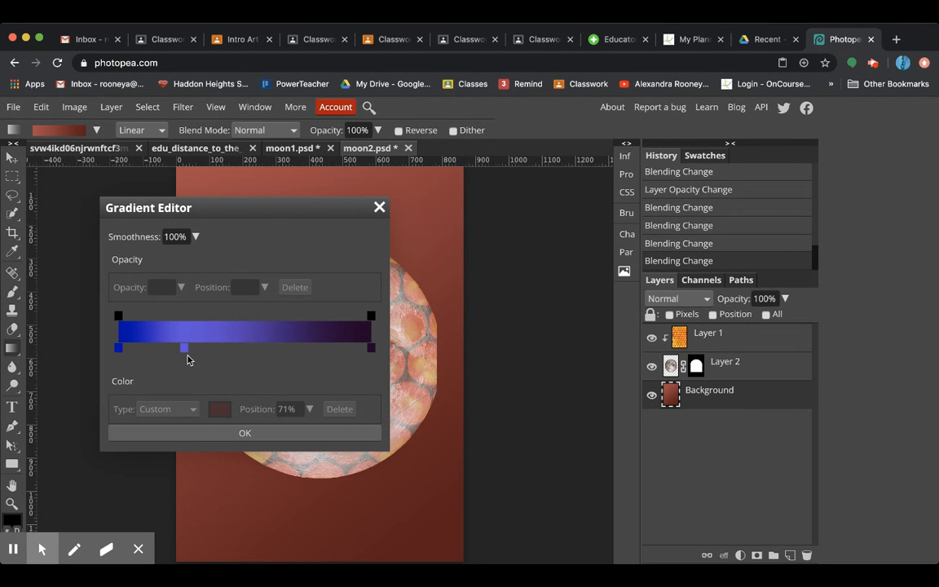
- Centre the blue-purple stop and darken the starting stop to a deeper blue
drag(184, 349, 245, 349)
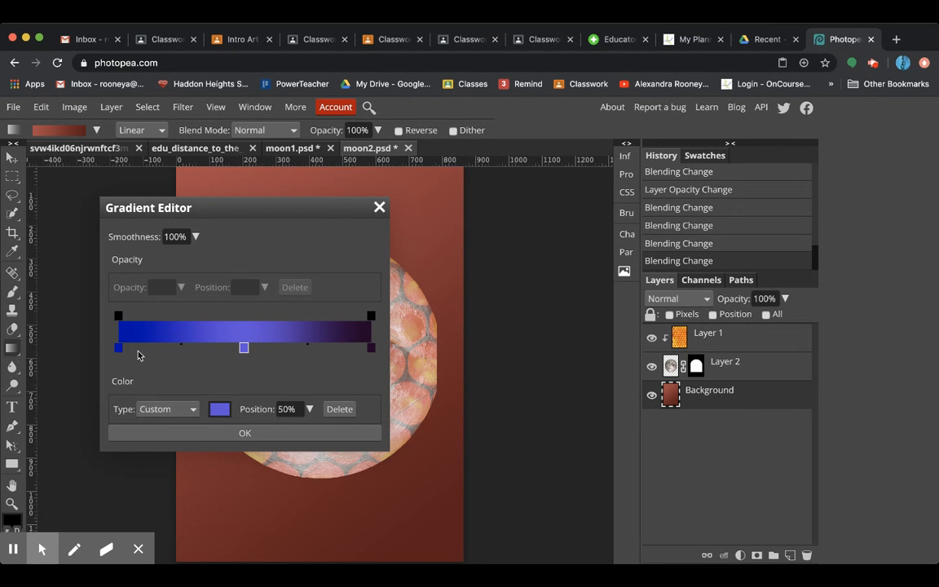
click(218, 407)
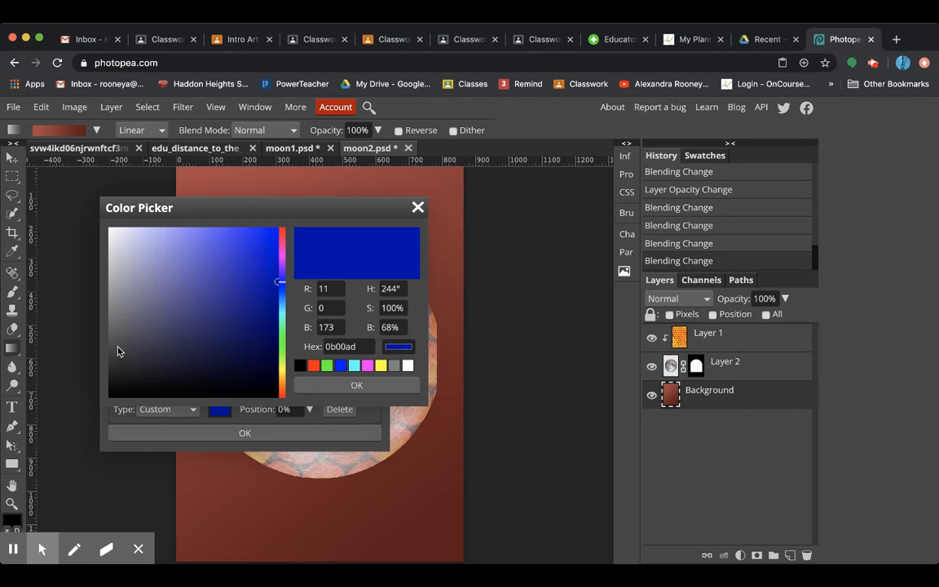
click(280, 295)
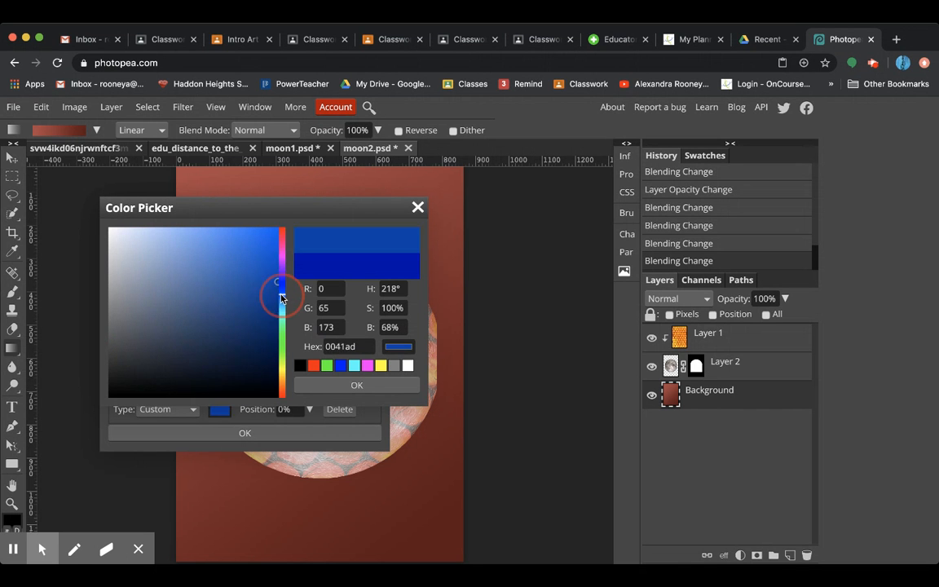
click(265, 357)
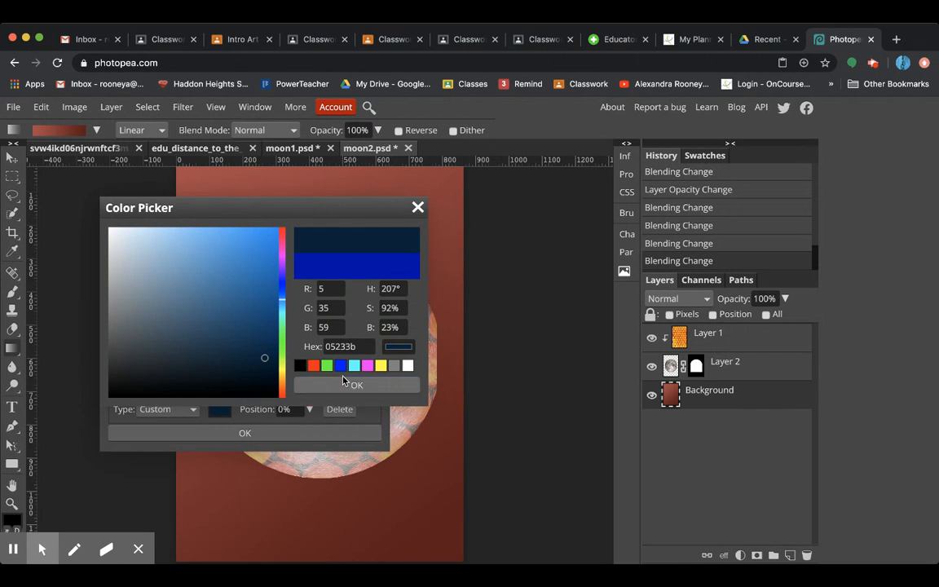
click(355, 384)
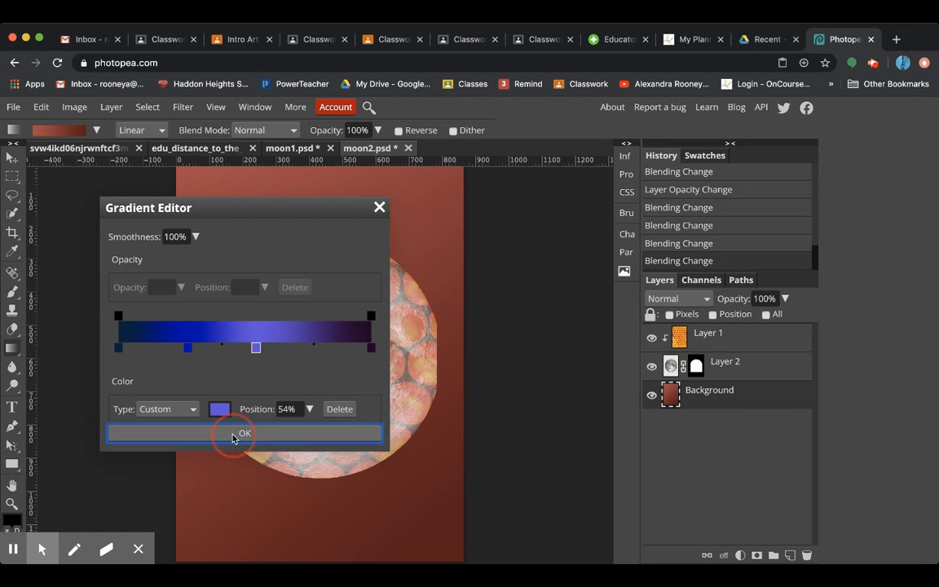
- Apply the blue-to-purple gradient to the background and export the poster as moon2.jpg
click(245, 434)
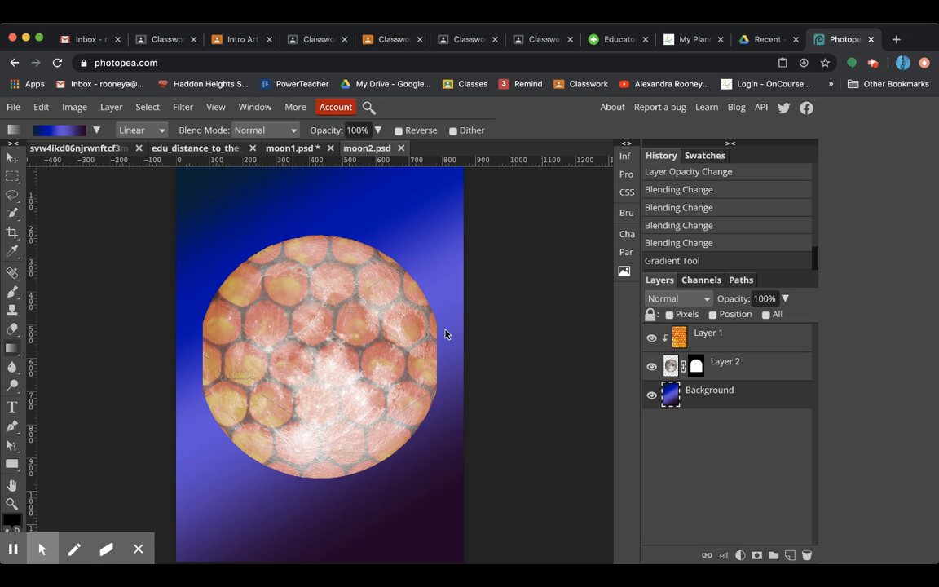
click(14, 108)
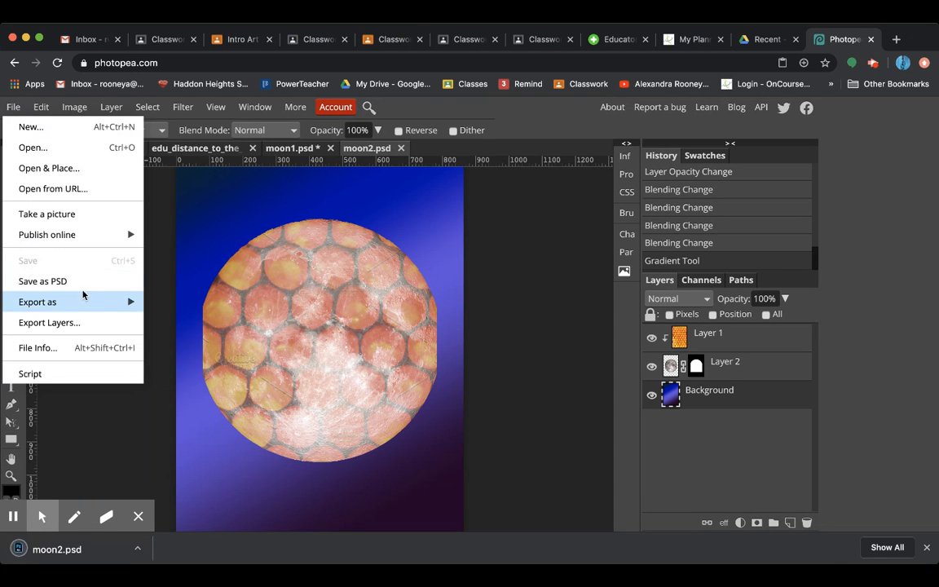
click(37, 301)
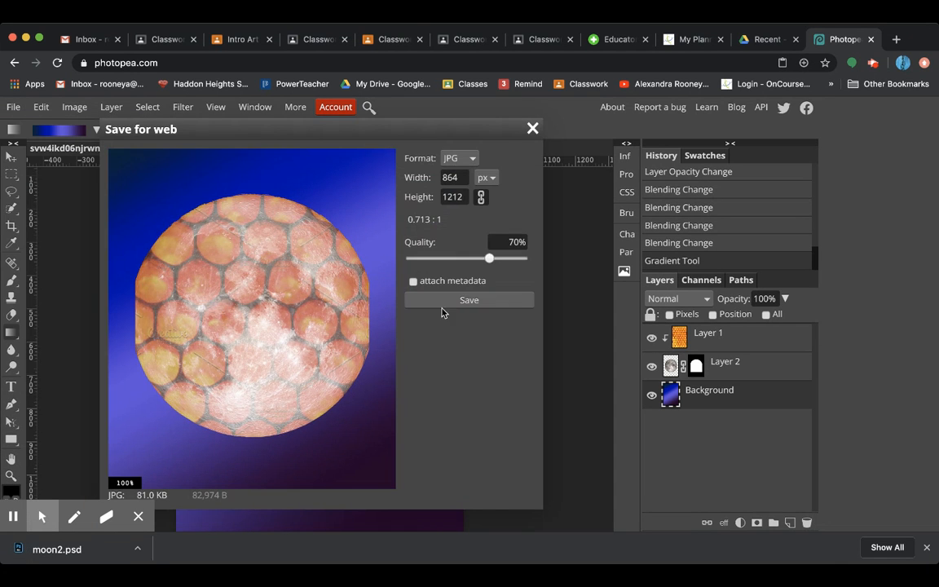
click(469, 300)
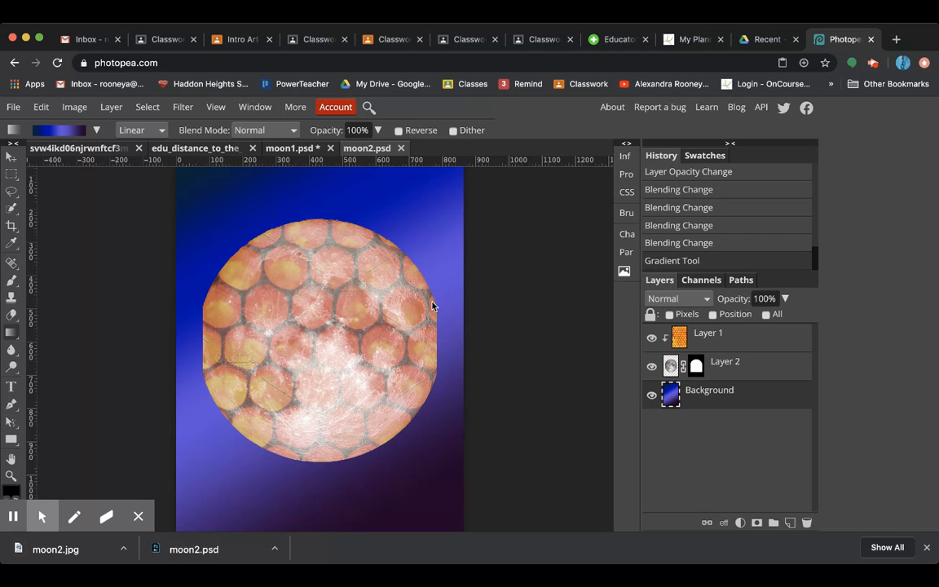
mouse_move(489, 349)
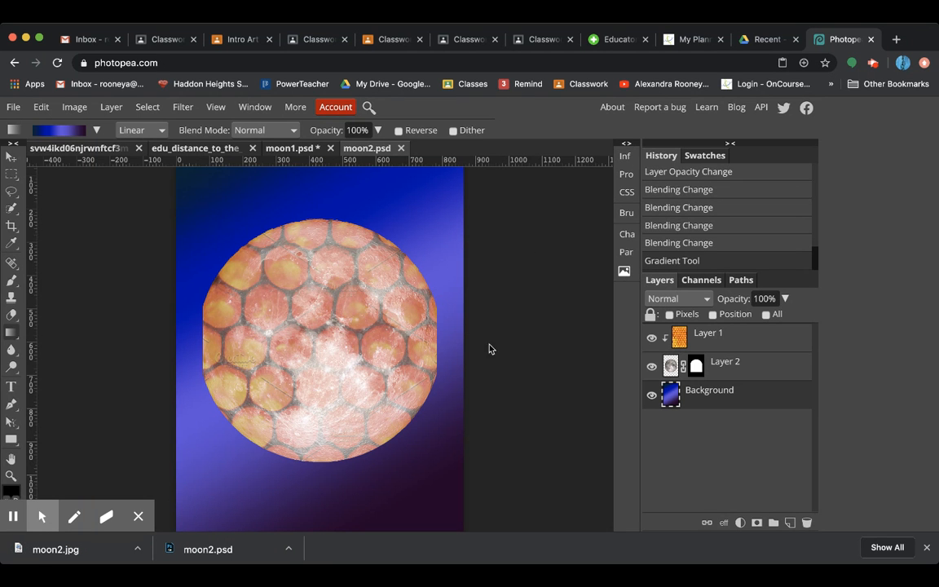
mouse_move(718, 145)
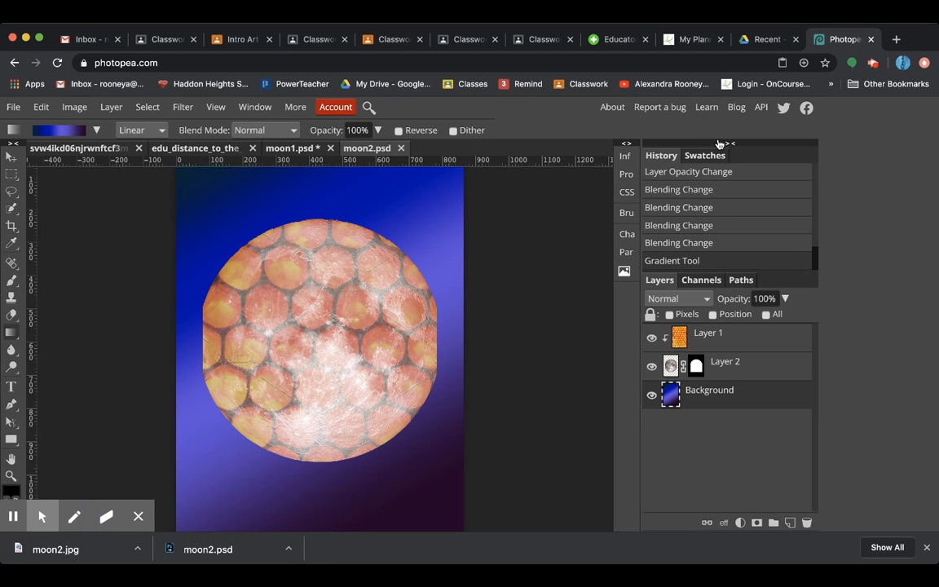
mouse_move(887, 254)
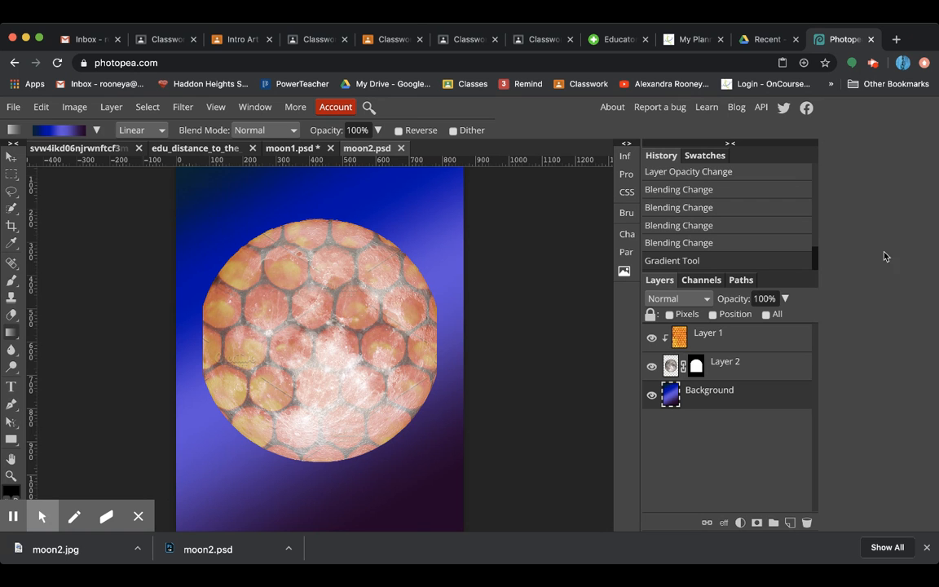
mouse_move(821, 105)
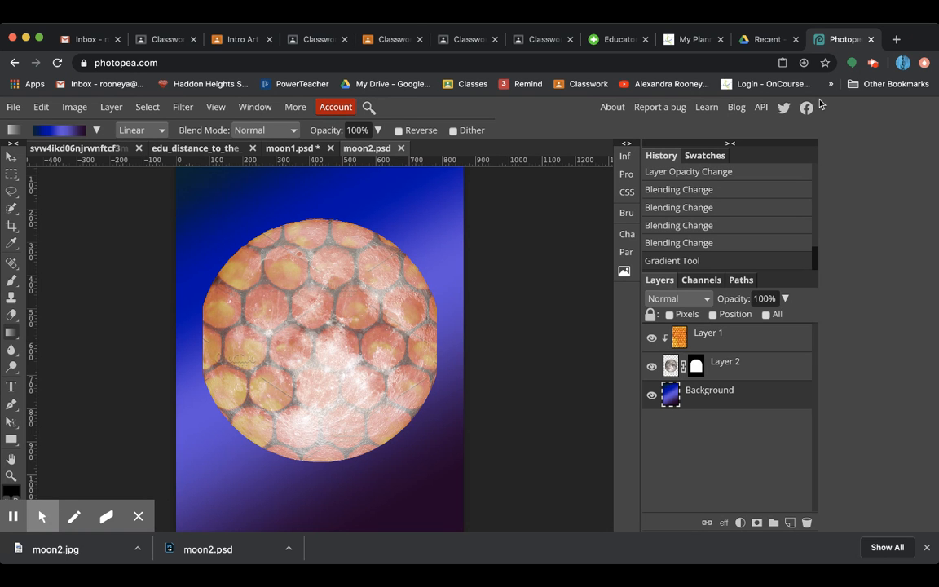